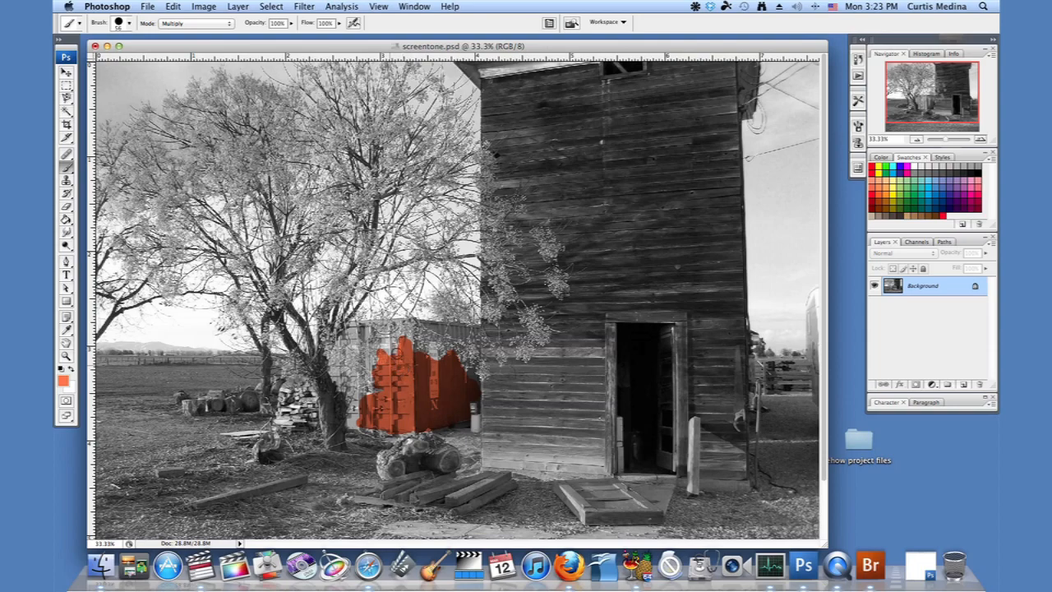
Brush red-orange in Multiply mode across the shipping container and zoom in on it.
left_click_drag(394, 353, 369, 328)
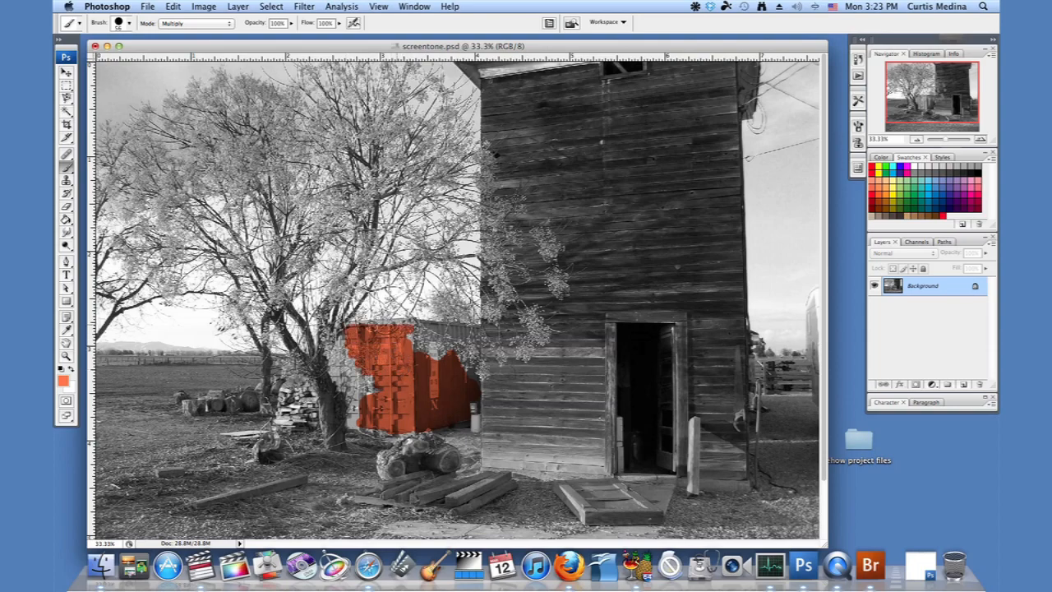
left_click_drag(370, 328, 411, 348)
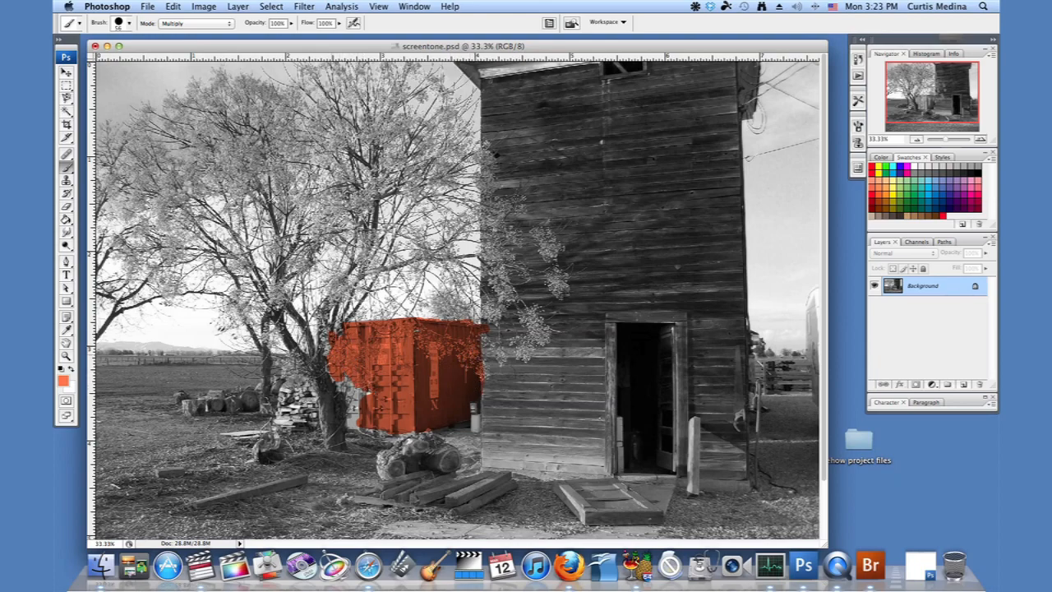
left_click(337, 370)
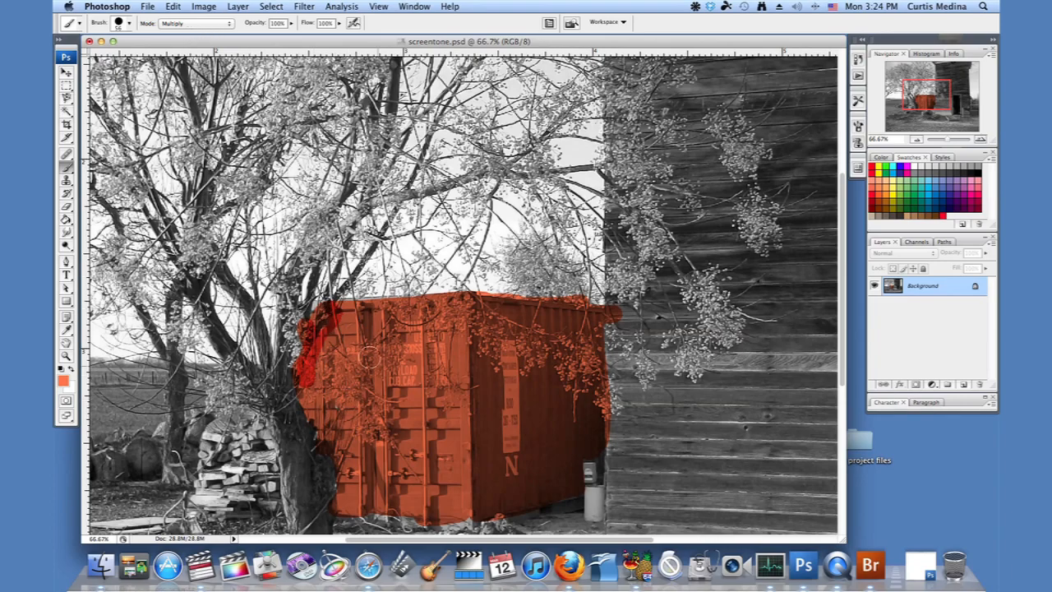
Layer several more Multiply red strokes over the container's front and side to darken it.
left_click_drag(369, 358, 444, 457)
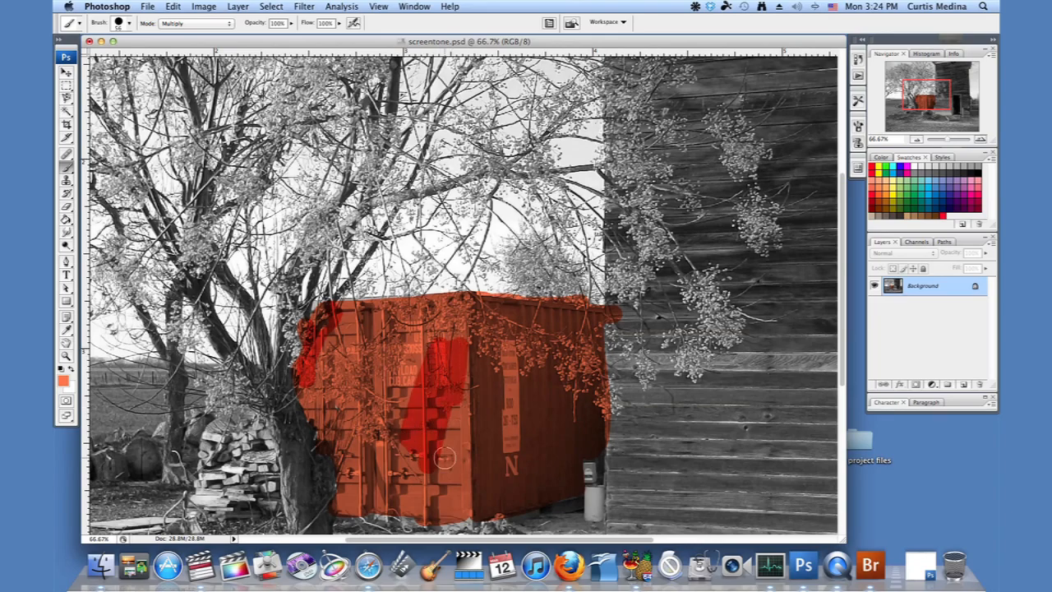
left_click_drag(444, 457, 512, 365)
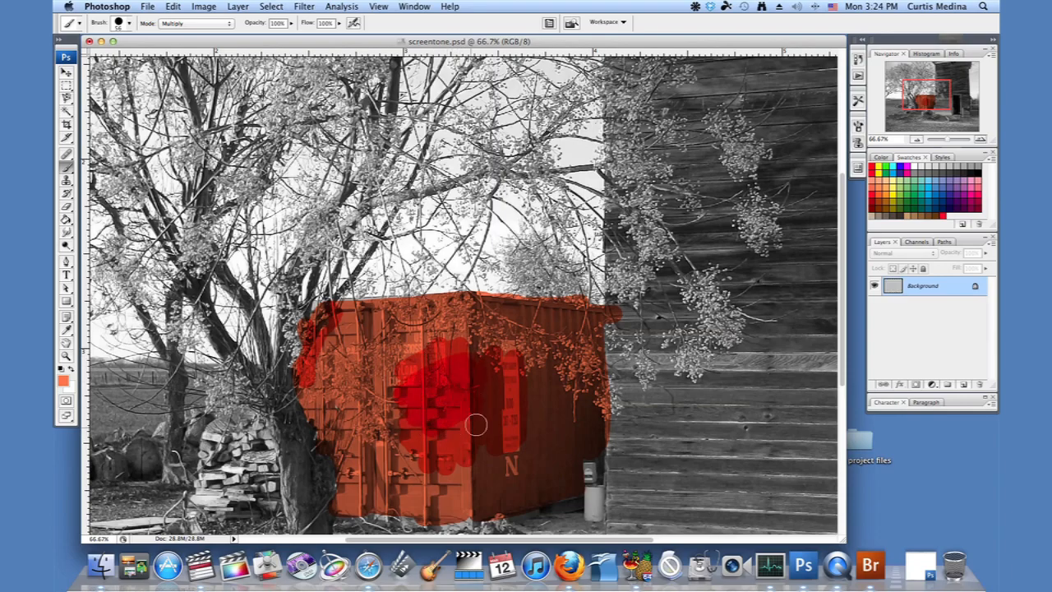
left_click_drag(476, 424, 431, 365)
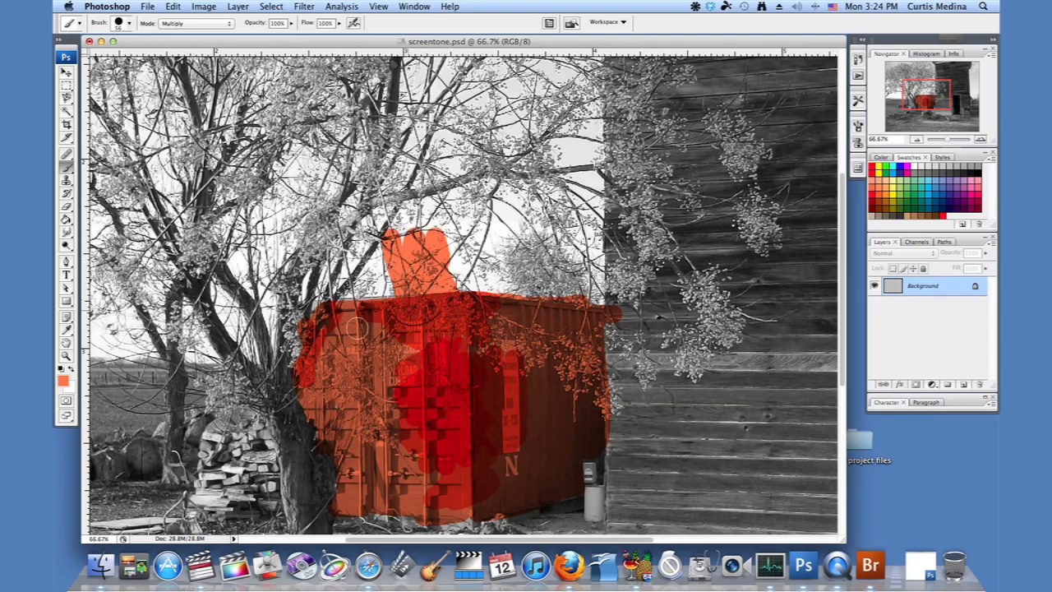
left_click_drag(358, 328, 435, 467)
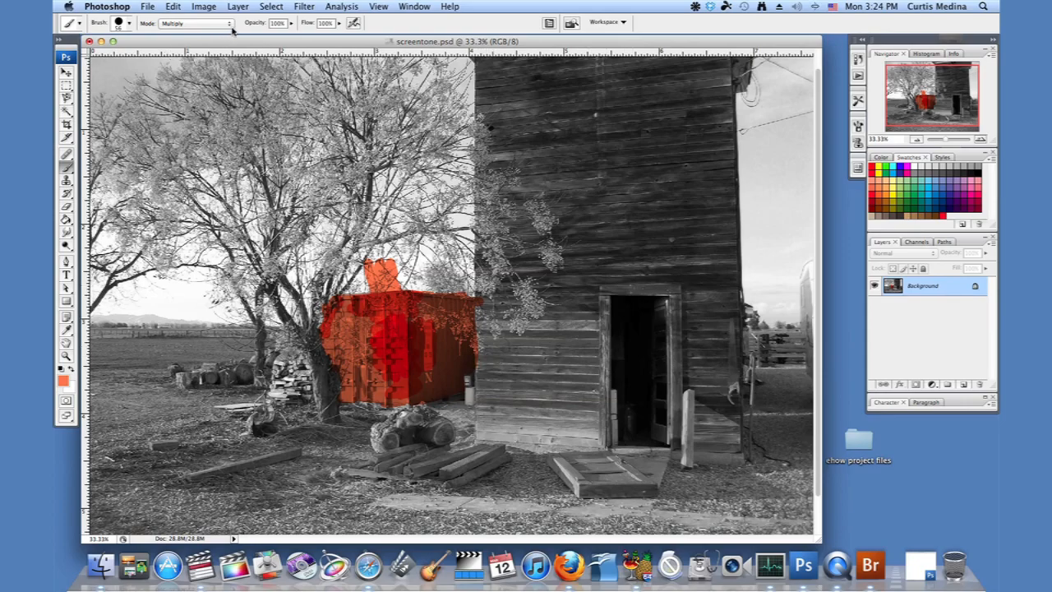
Return the brush to Normal mode, create empty Layer 1, and bring up the Color Picker.
left_click(194, 23)
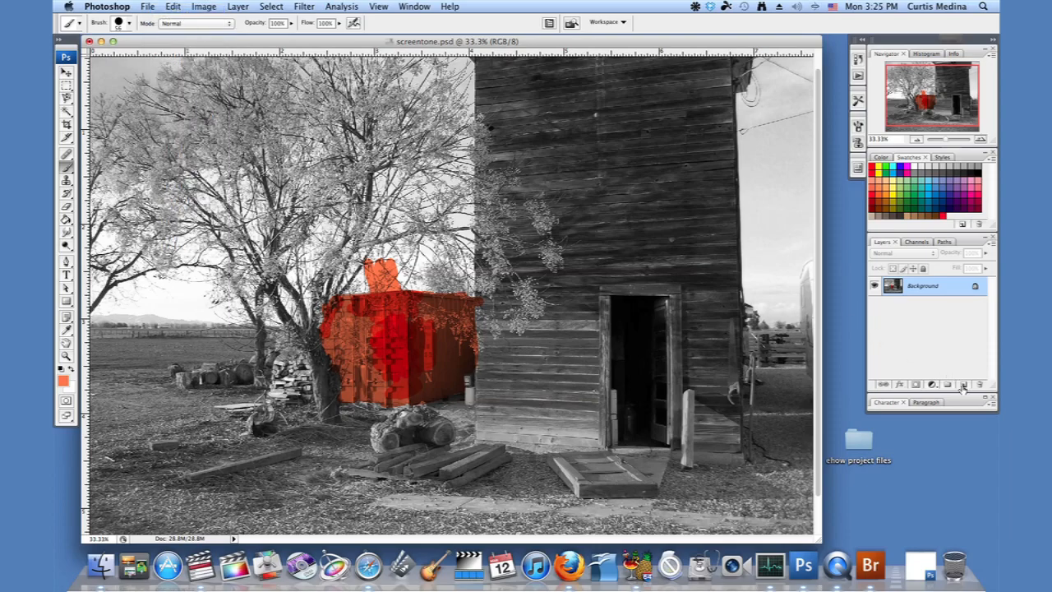
left_click(963, 384)
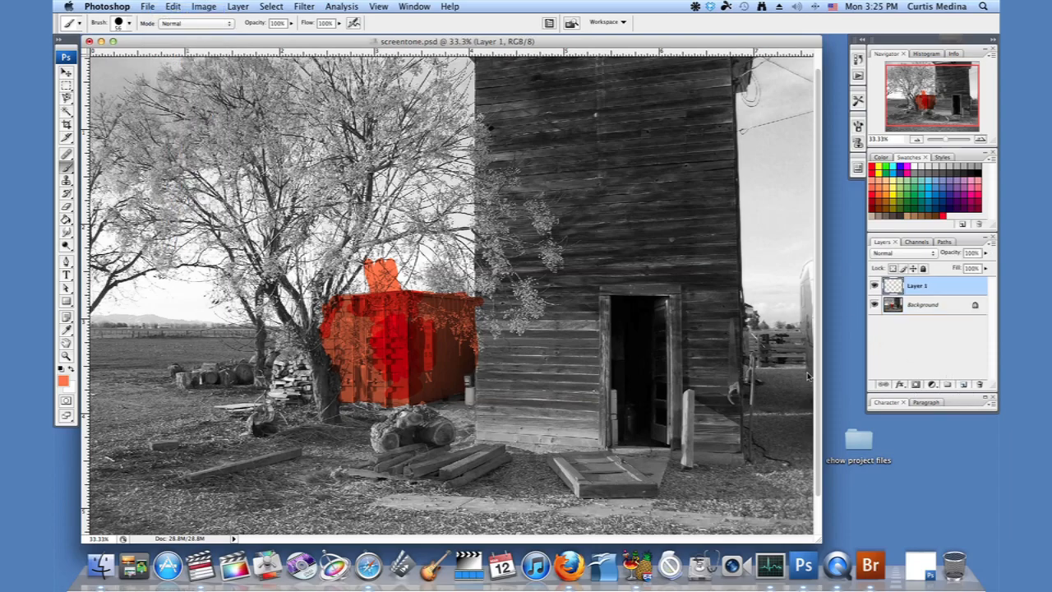
left_click(62, 378)
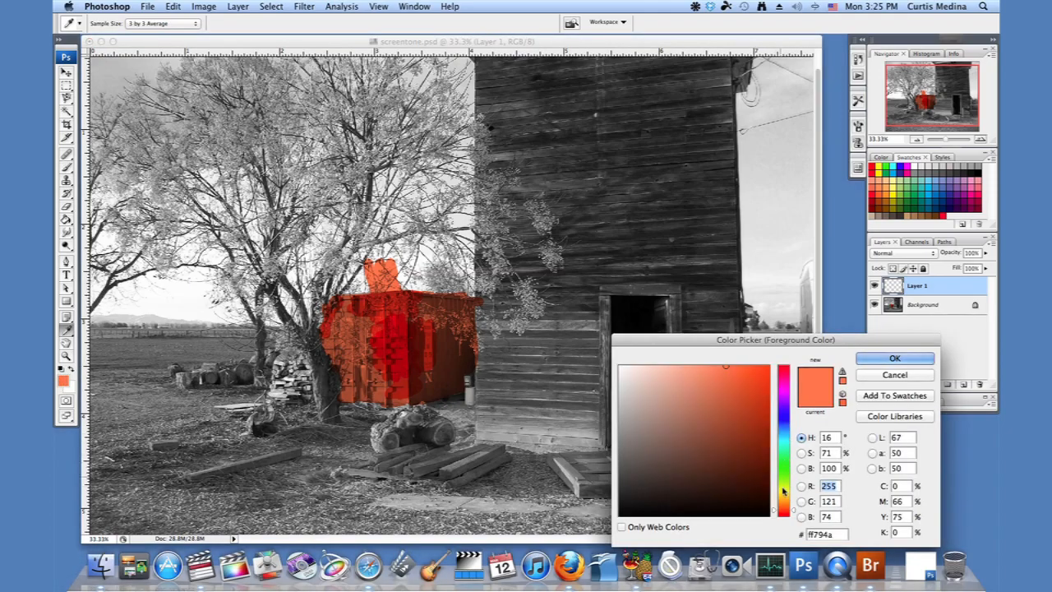
Choose a dark brown from the color field as the foreground paint colour.
left_click(703, 457)
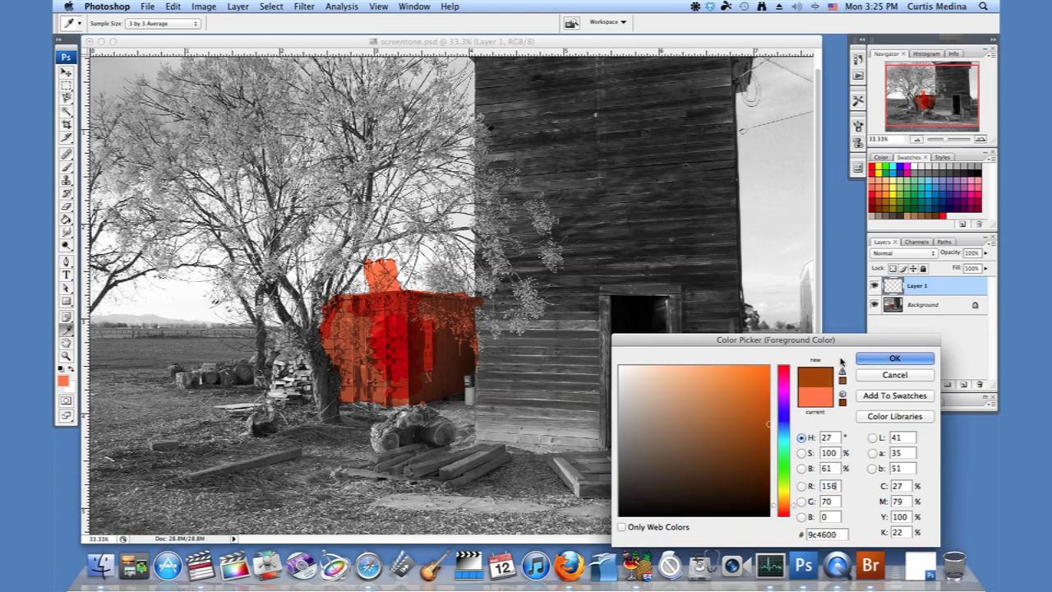
left_click(894, 359)
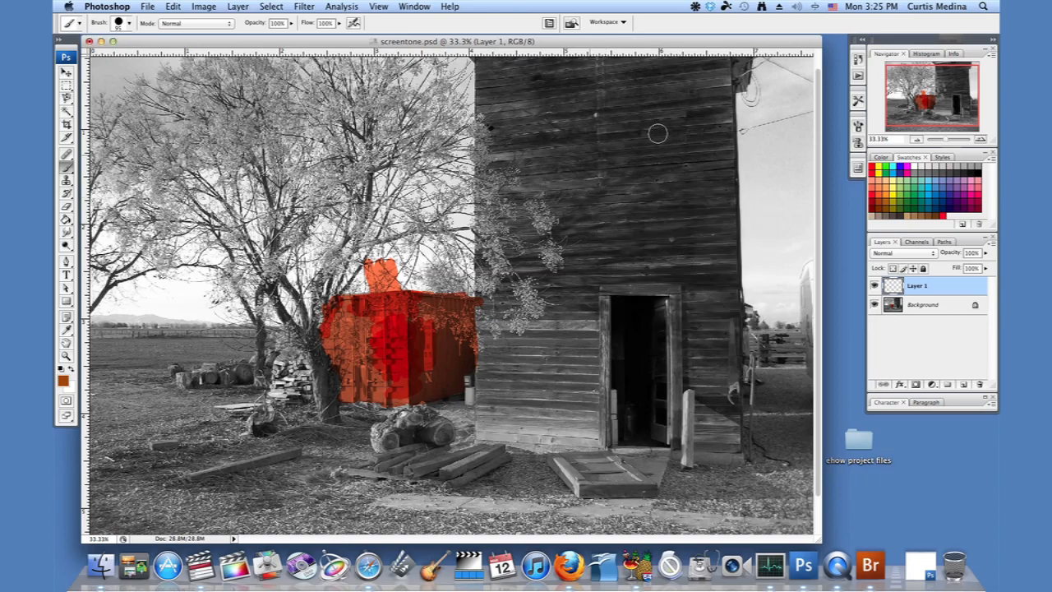
Paint the wooden tower solid brown on Layer 1 with several Normal-mode strokes.
left_click_drag(657, 132, 592, 266)
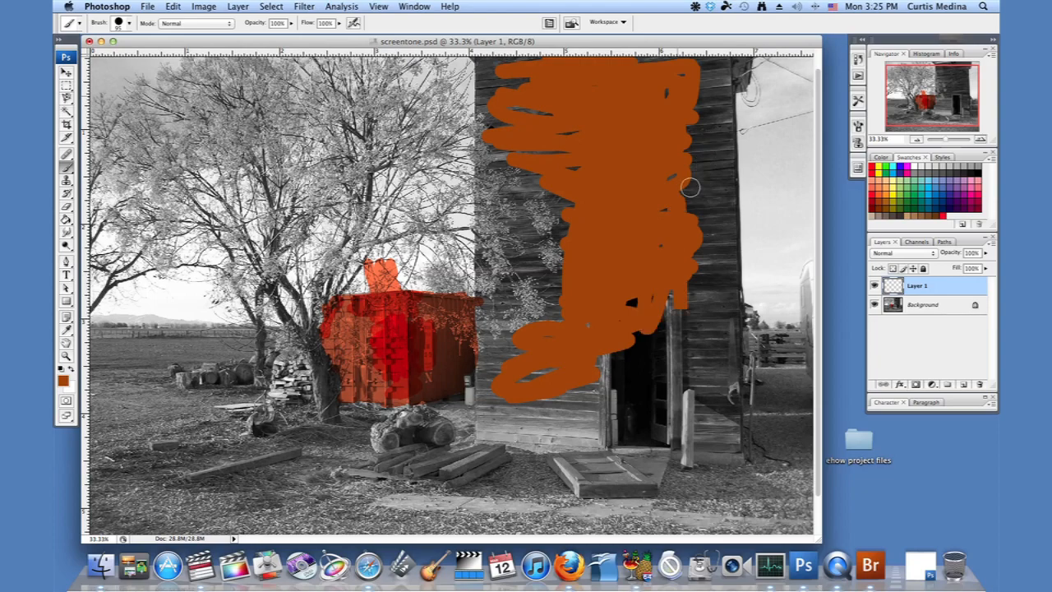
left_click_drag(690, 187, 765, 179)
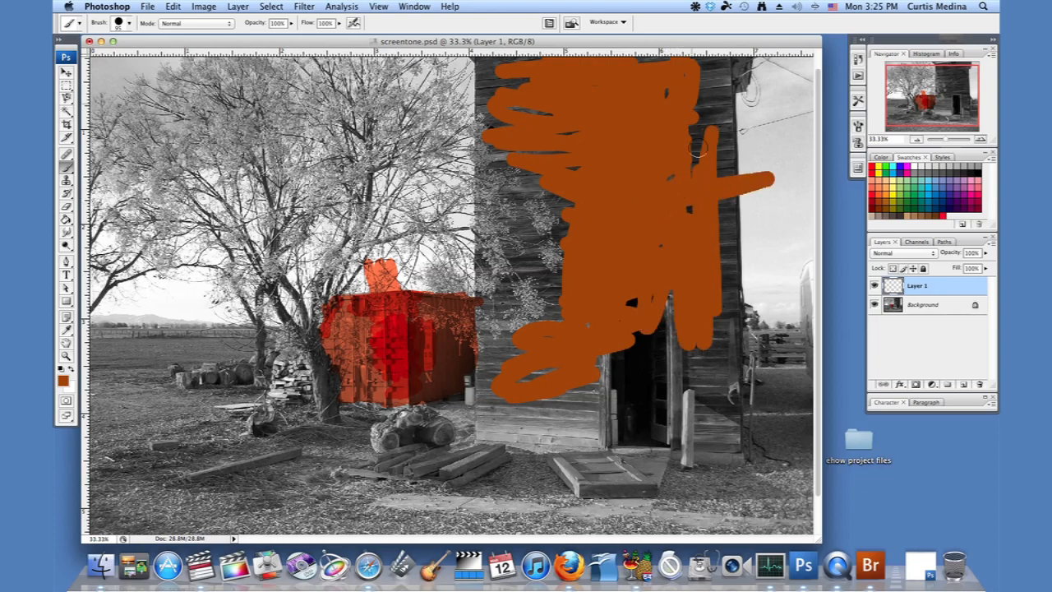
left_click_drag(699, 148, 706, 428)
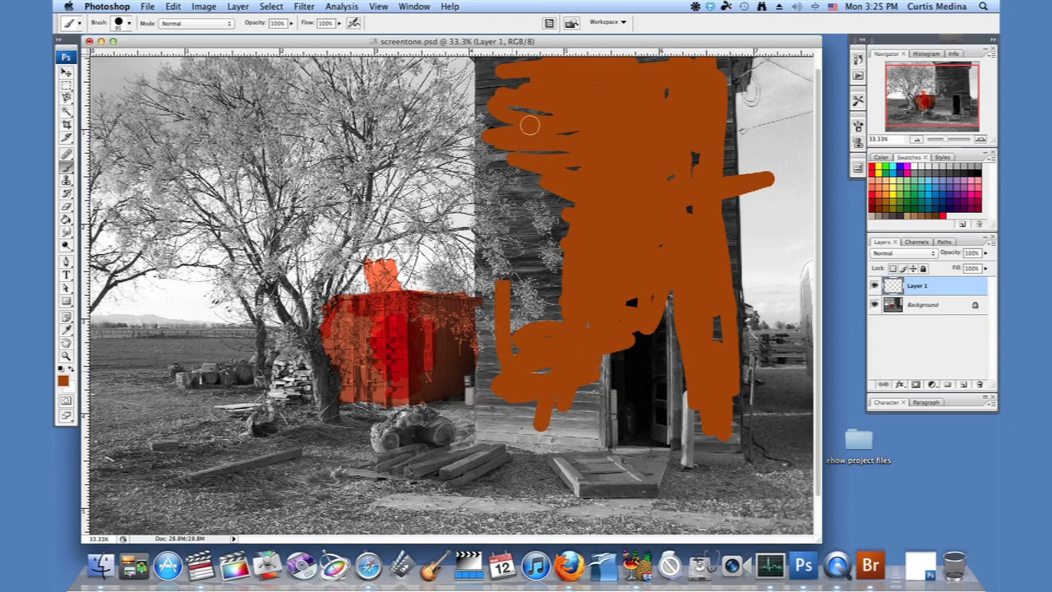
left_click_drag(529, 125, 566, 317)
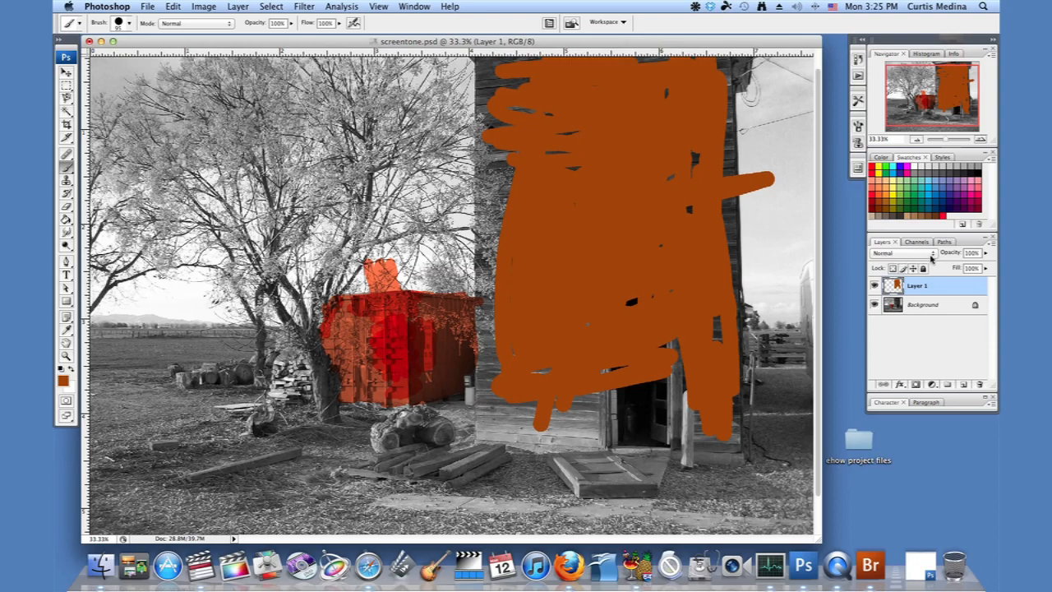
Try Layer 1 in Multiply, revert it to Normal, then add a darker Multiply-brush stroke over the tower.
left_click(900, 253)
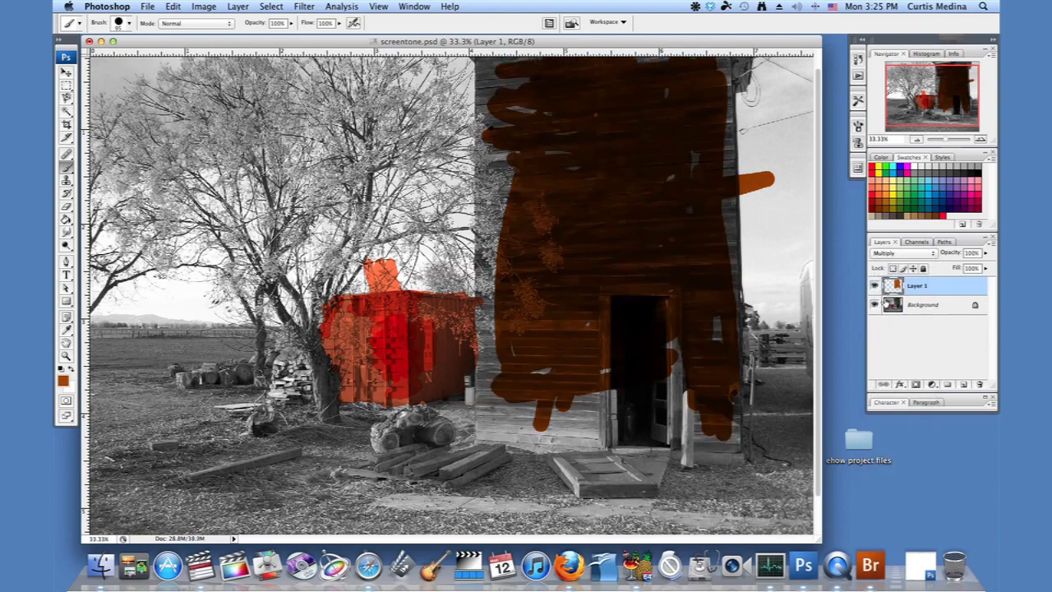
mouse_move(600, 148)
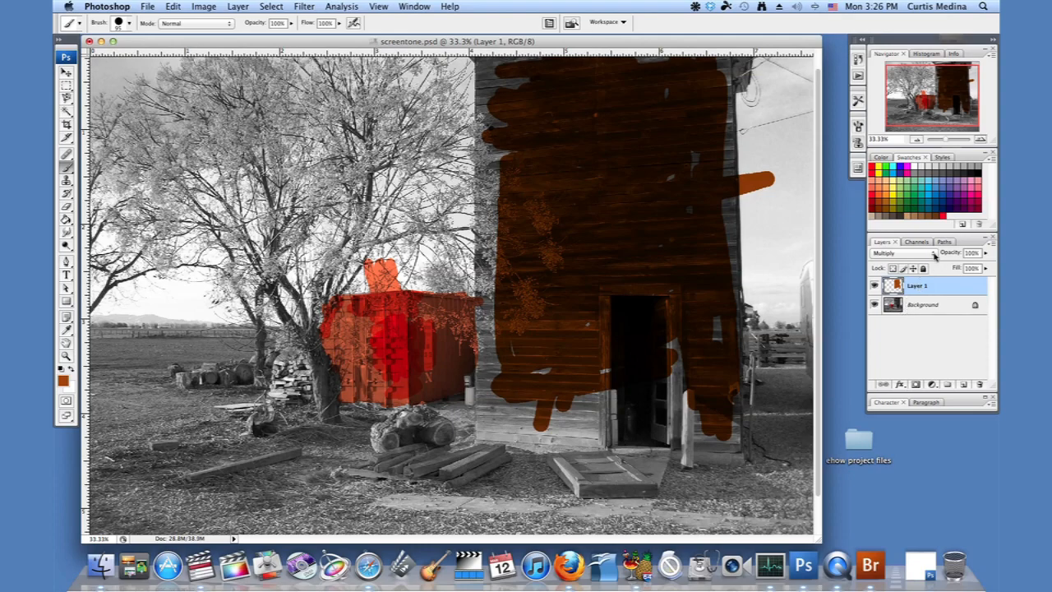
left_click(895, 253)
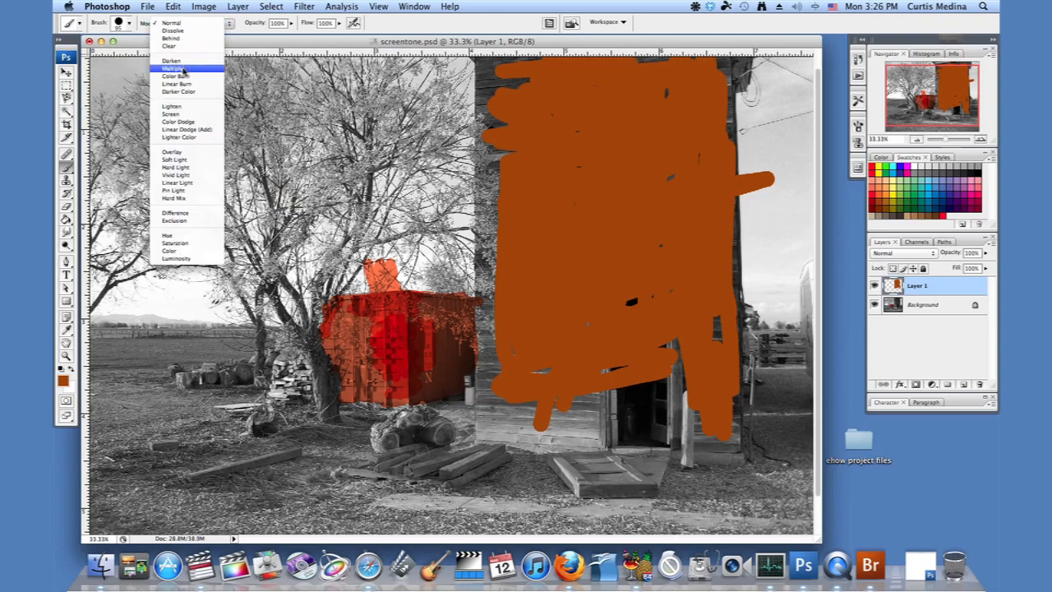
left_click(174, 69)
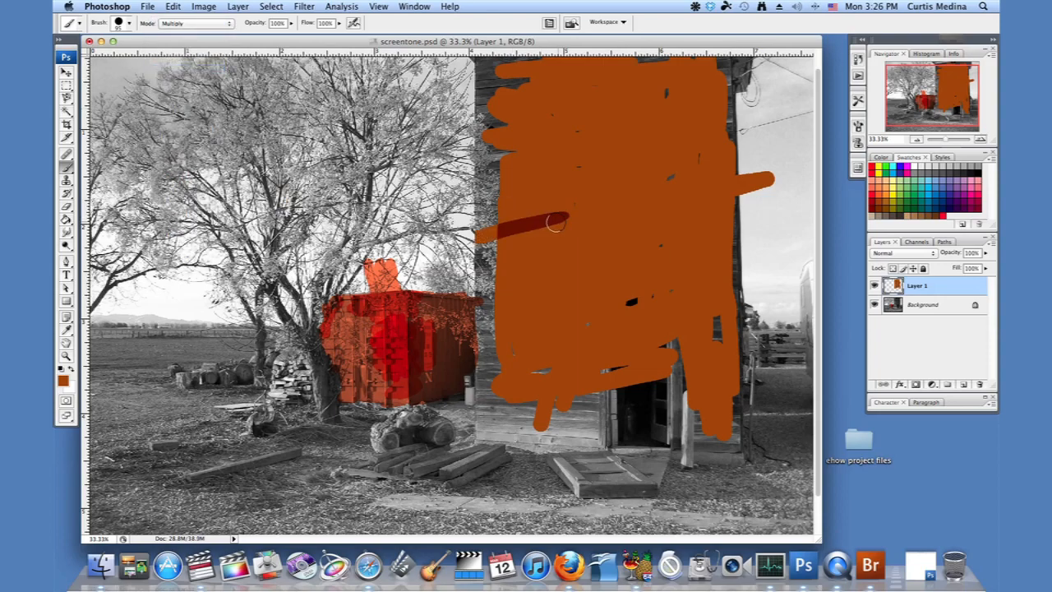
left_click_drag(558, 227, 526, 320)
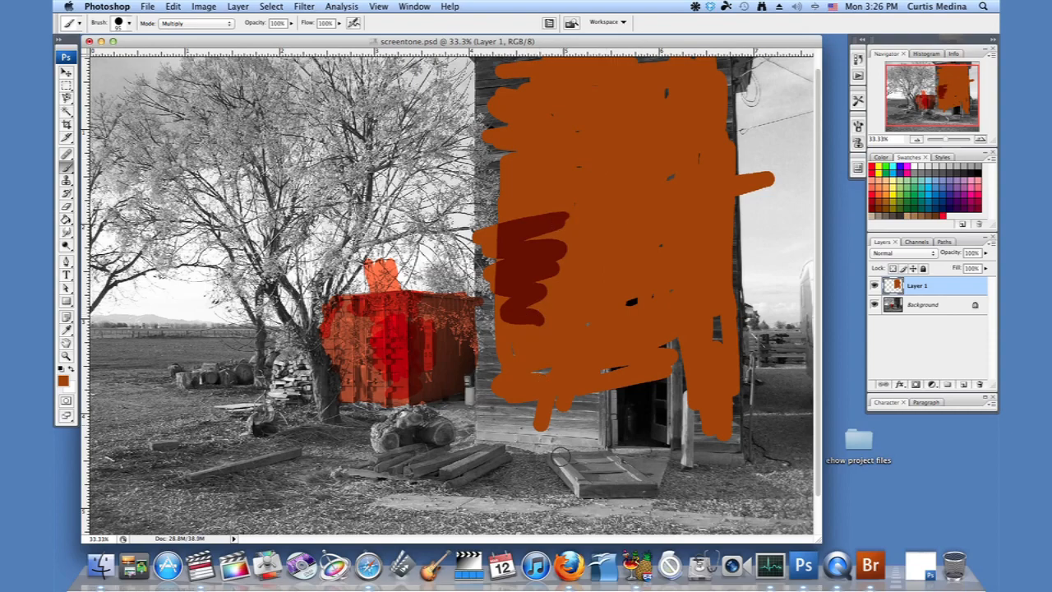